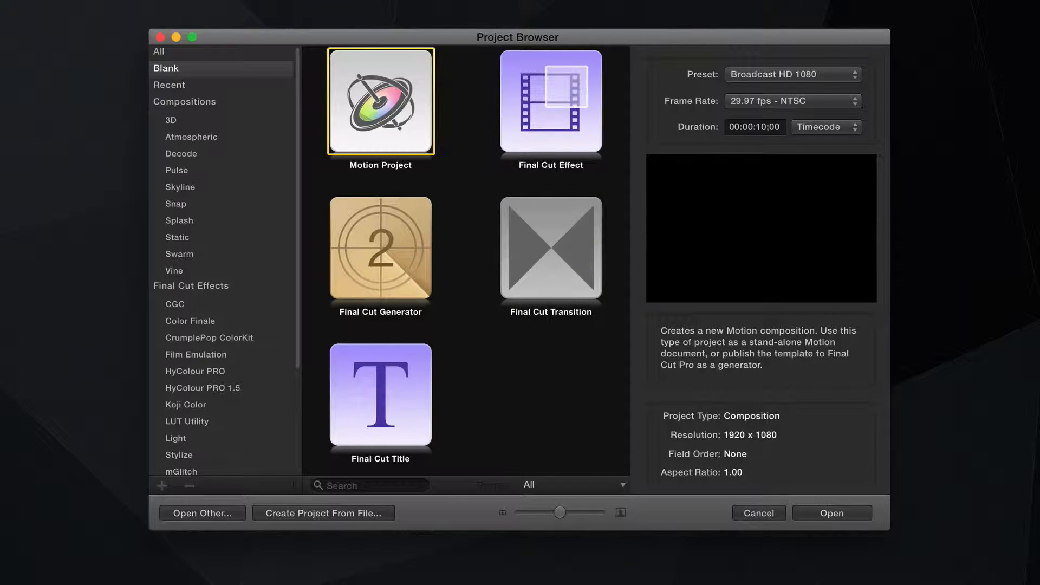
mouse_move(408, 114)
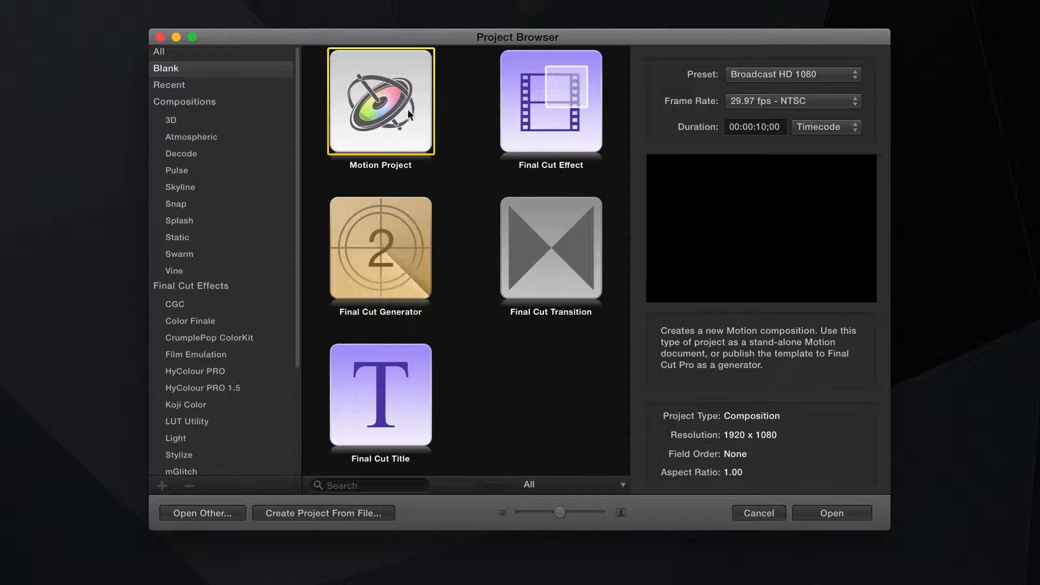
mouse_move(388, 99)
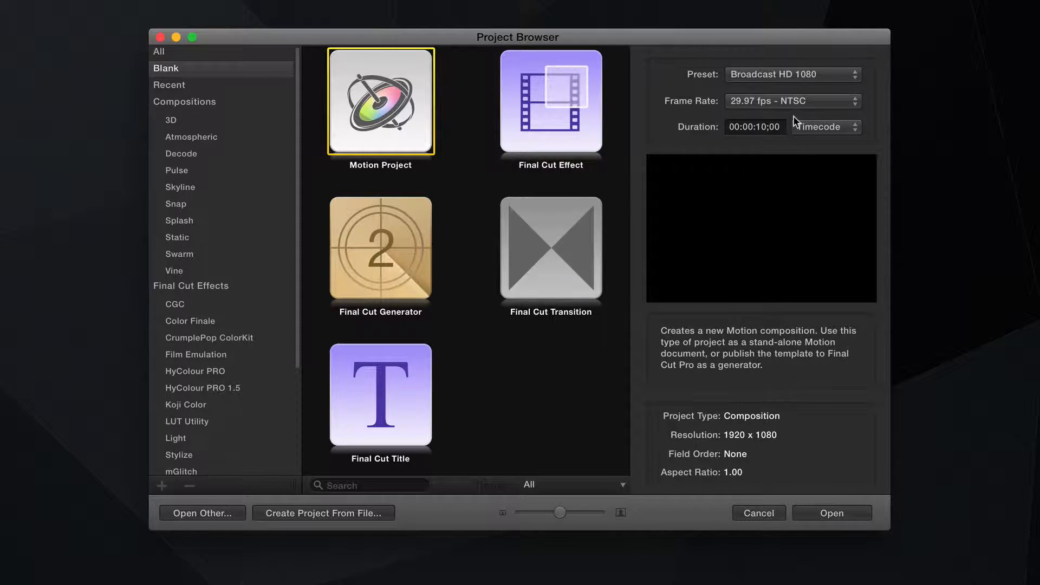
Create an untitled Broadcast HD 1080 project and view the Desktop in the File Browser
click(792, 74)
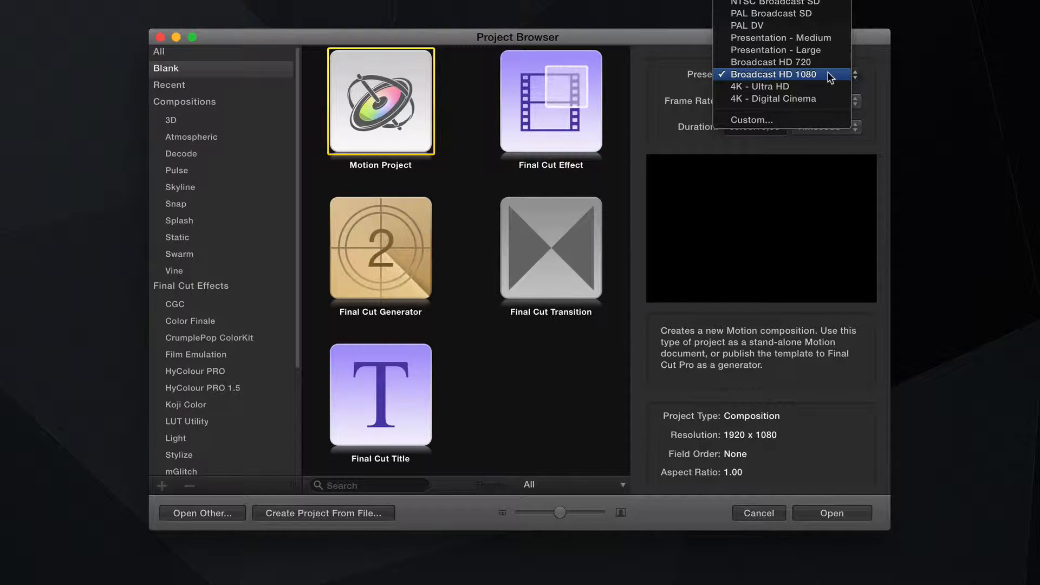
click(777, 75)
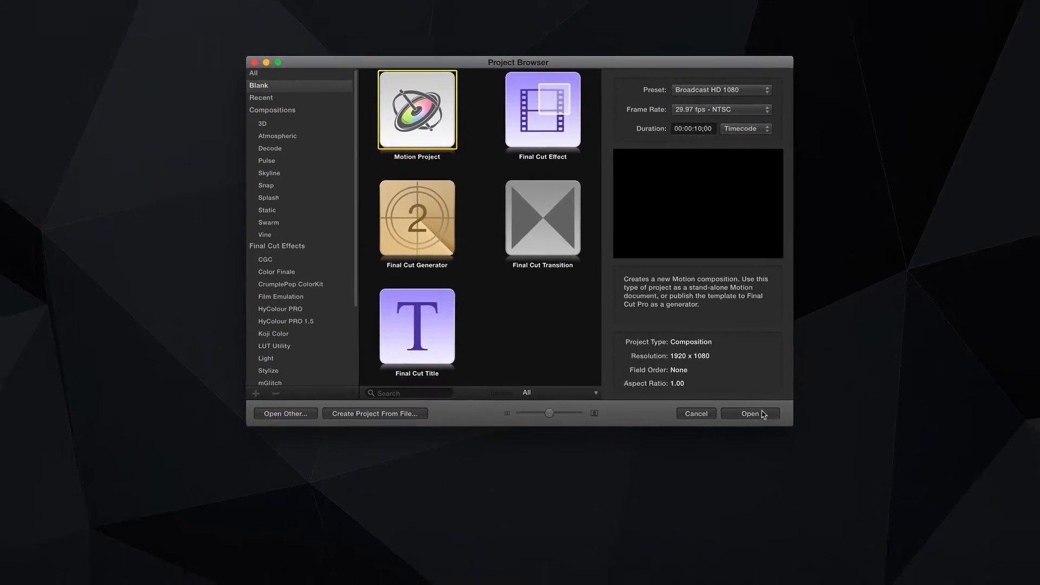
click(750, 414)
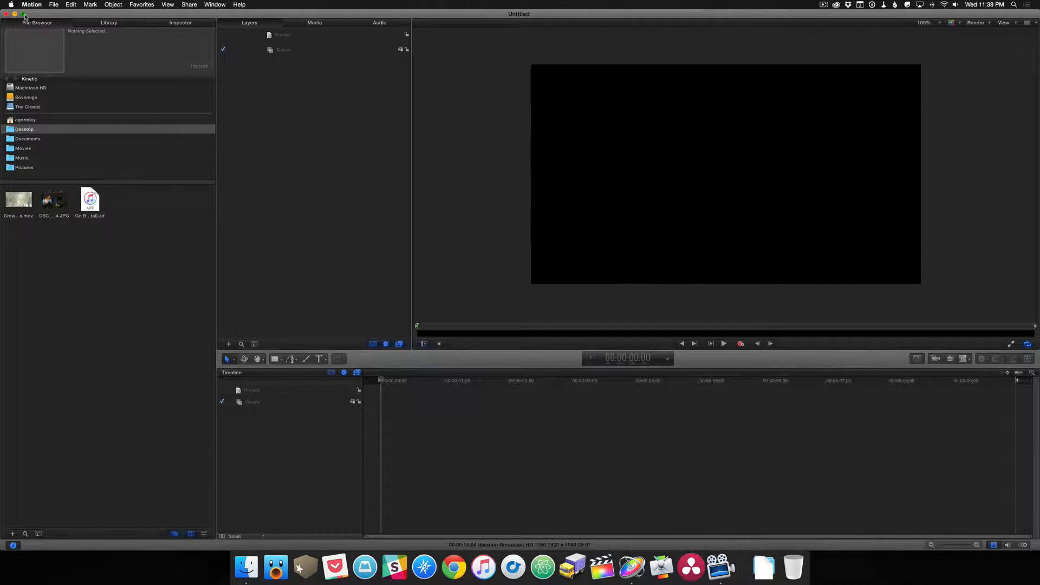
click(24, 16)
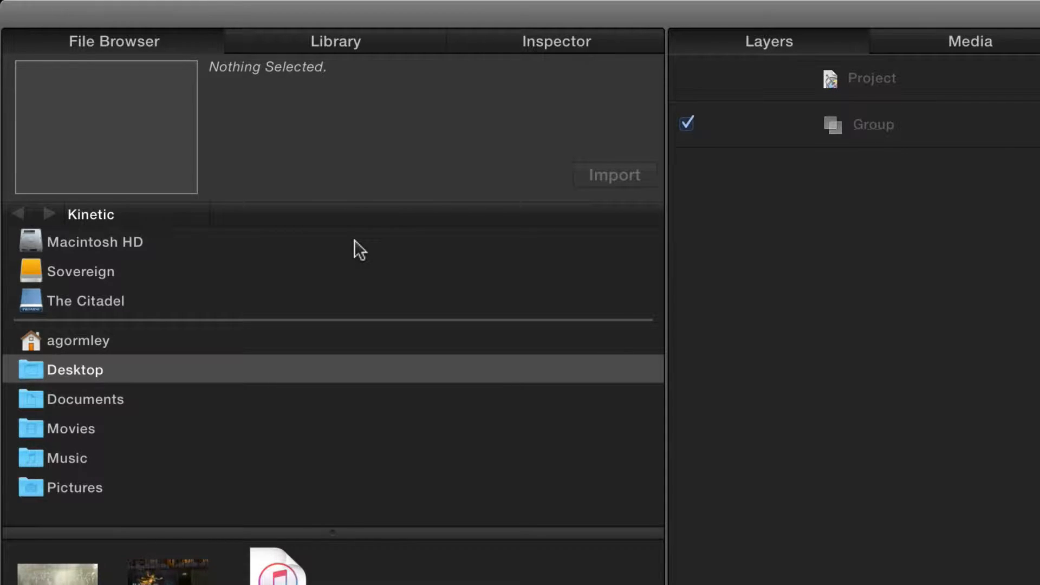
mouse_move(142, 454)
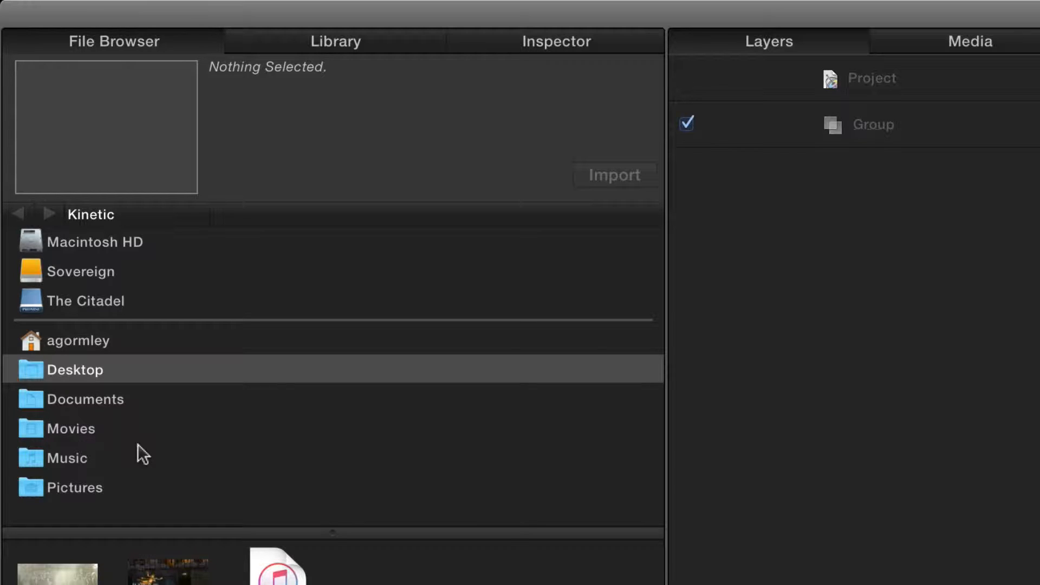
Browse the Library's Generators, Gradients and Replicators, preview Bitstream, then show the Inspector
click(334, 41)
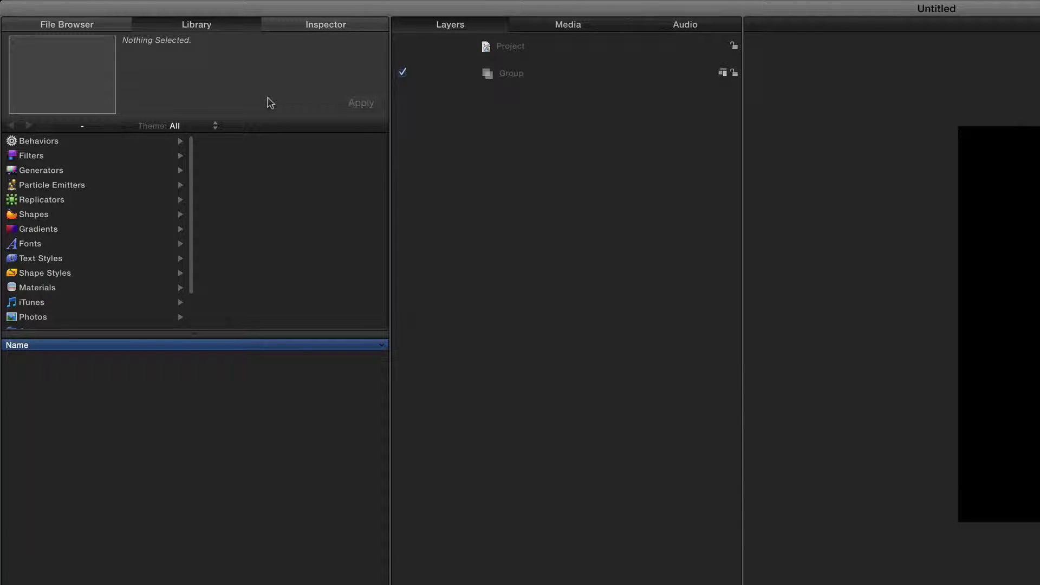
click(41, 170)
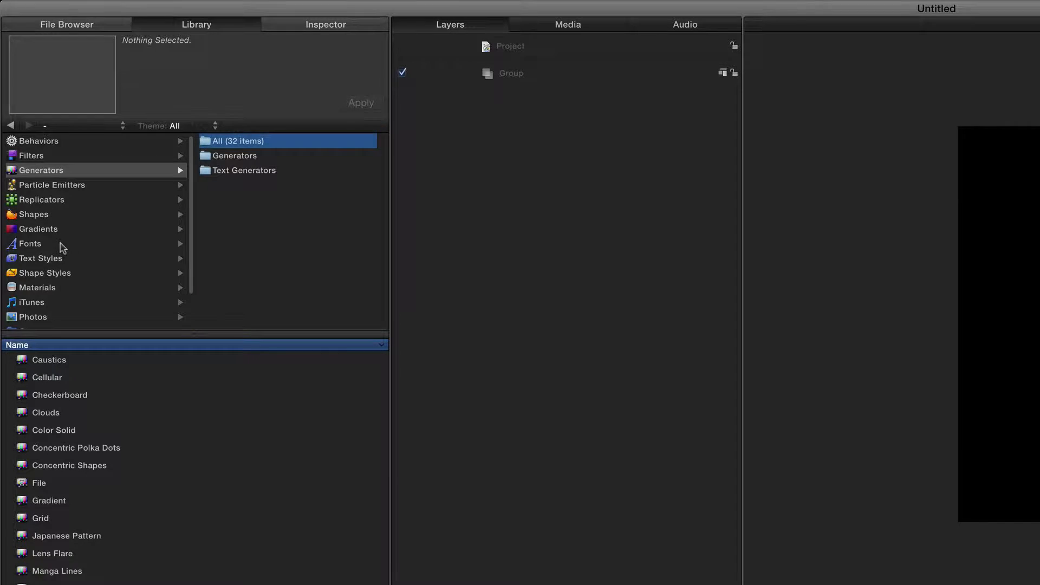
click(38, 228)
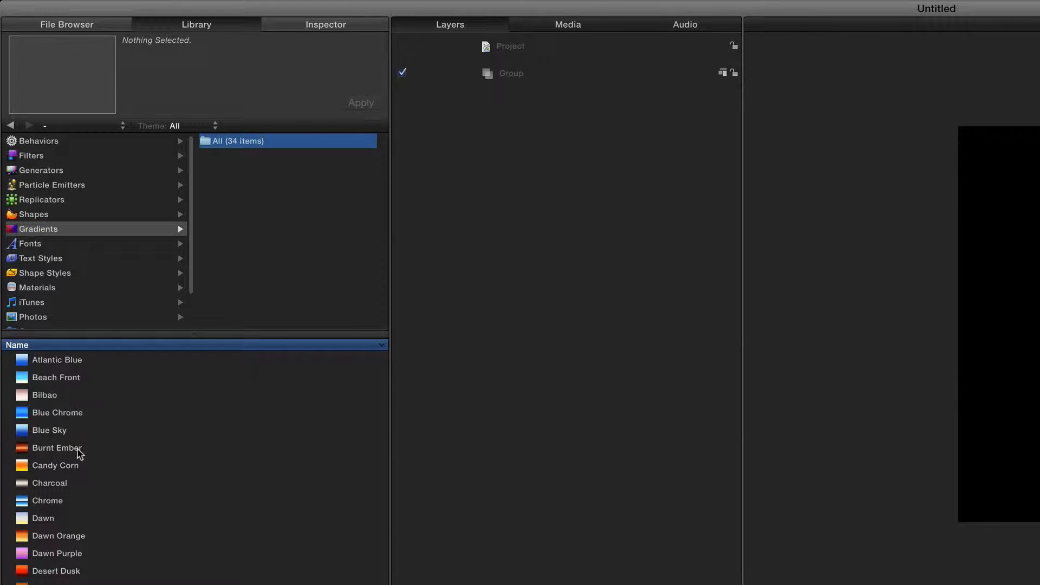
click(58, 447)
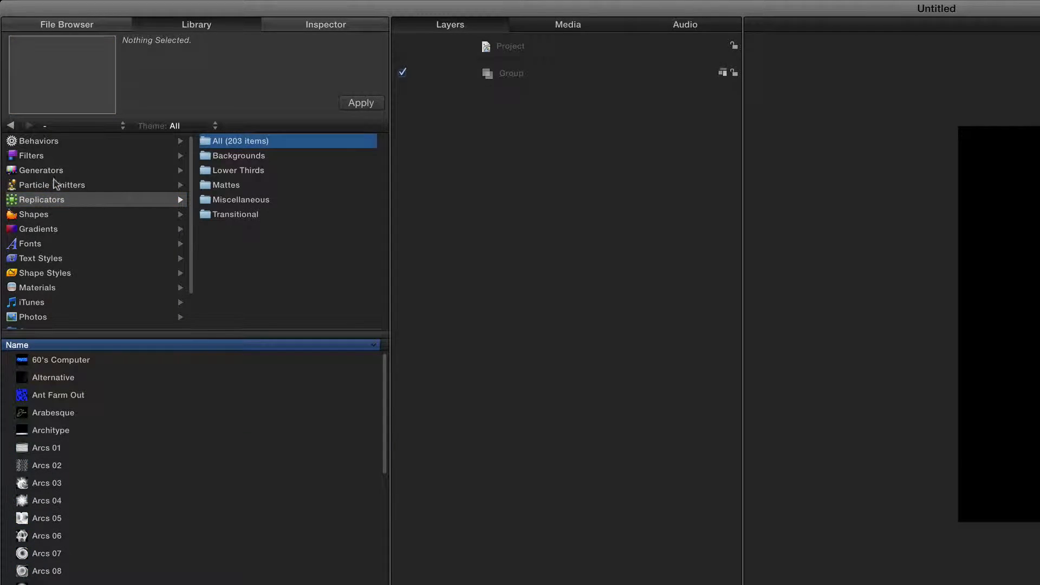
click(46, 535)
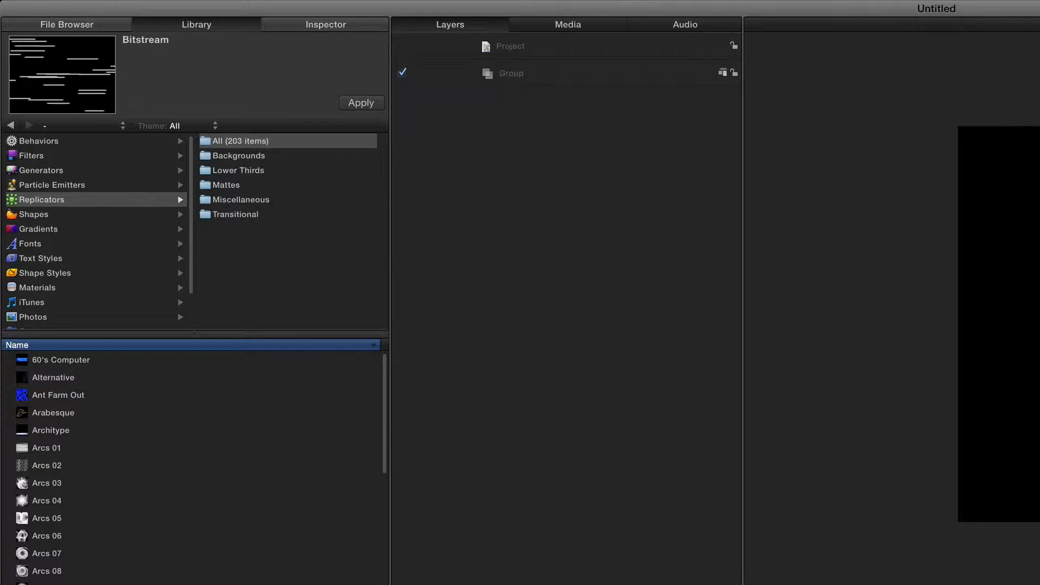
click(325, 24)
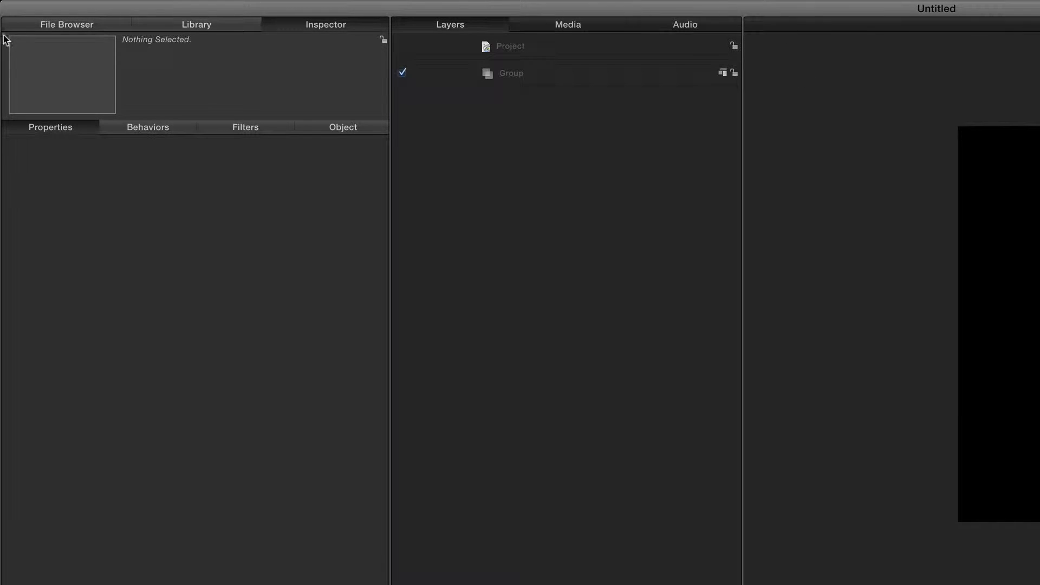
Preview the crowd clip, DSC_8204 photo, and Go Buffalo audio, playing then stopping the audio
click(65, 24)
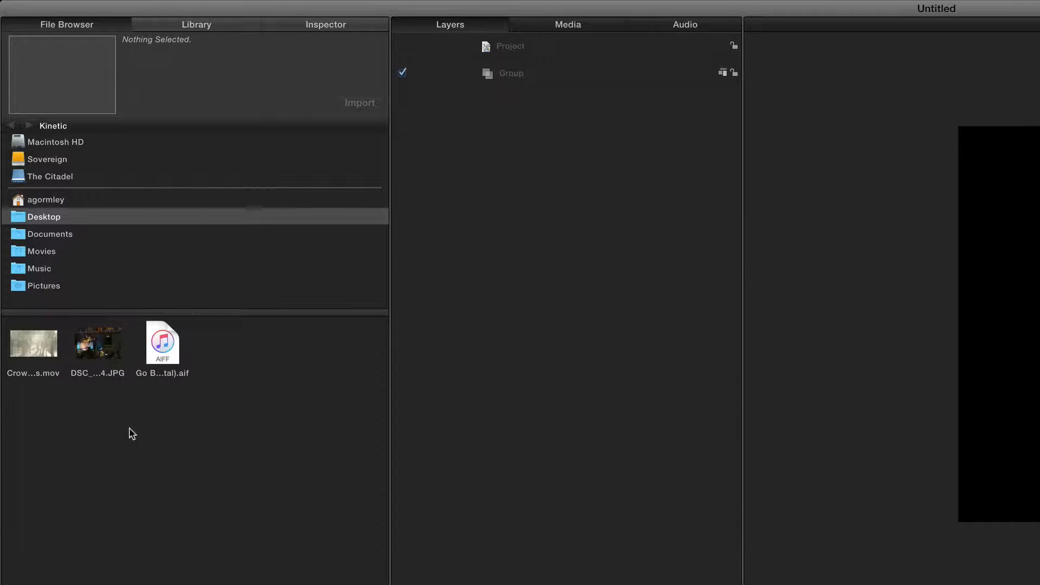
mouse_move(177, 440)
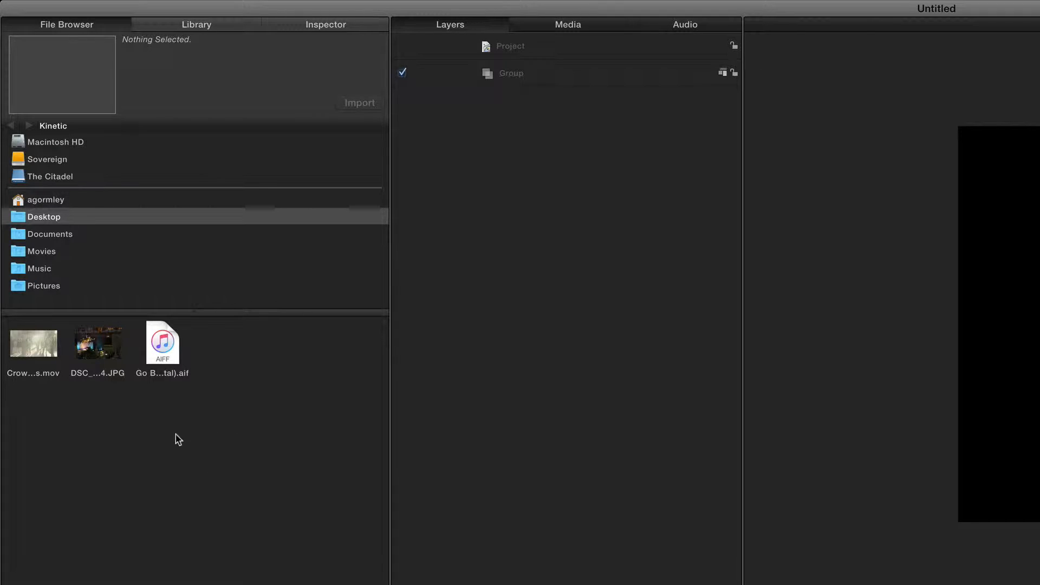
mouse_move(48, 441)
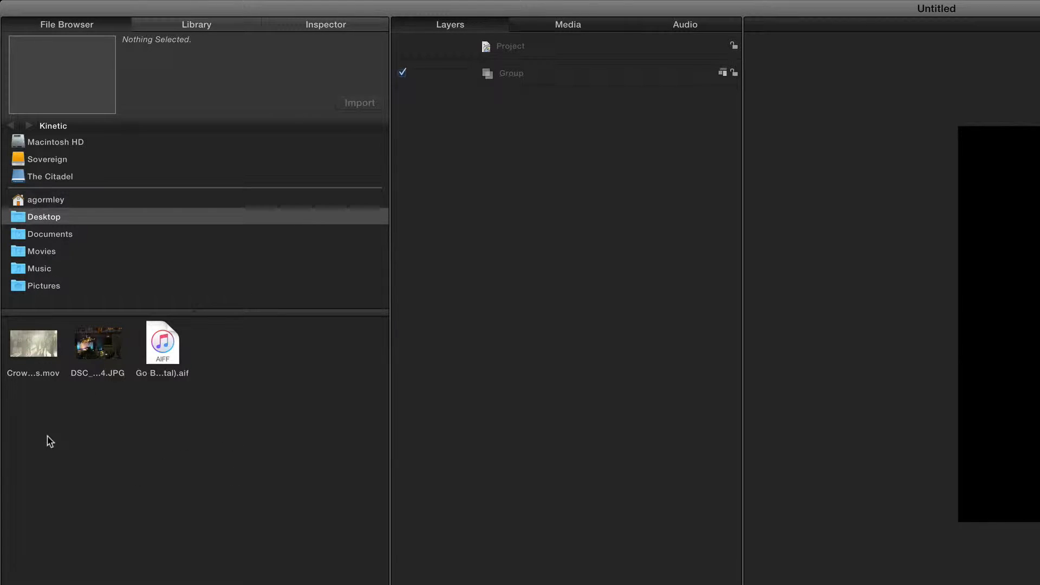
click(33, 343)
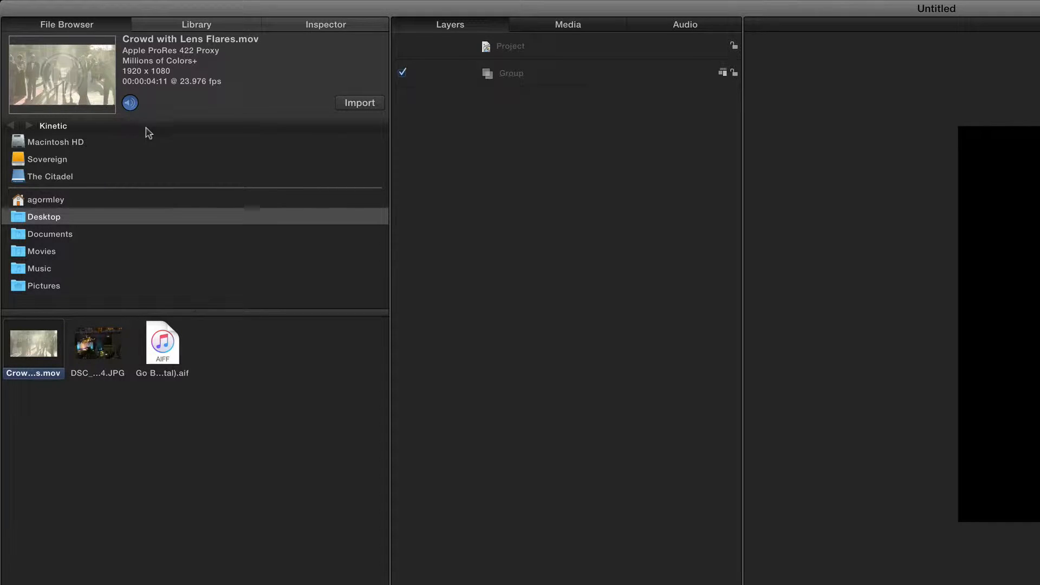
mouse_move(130, 103)
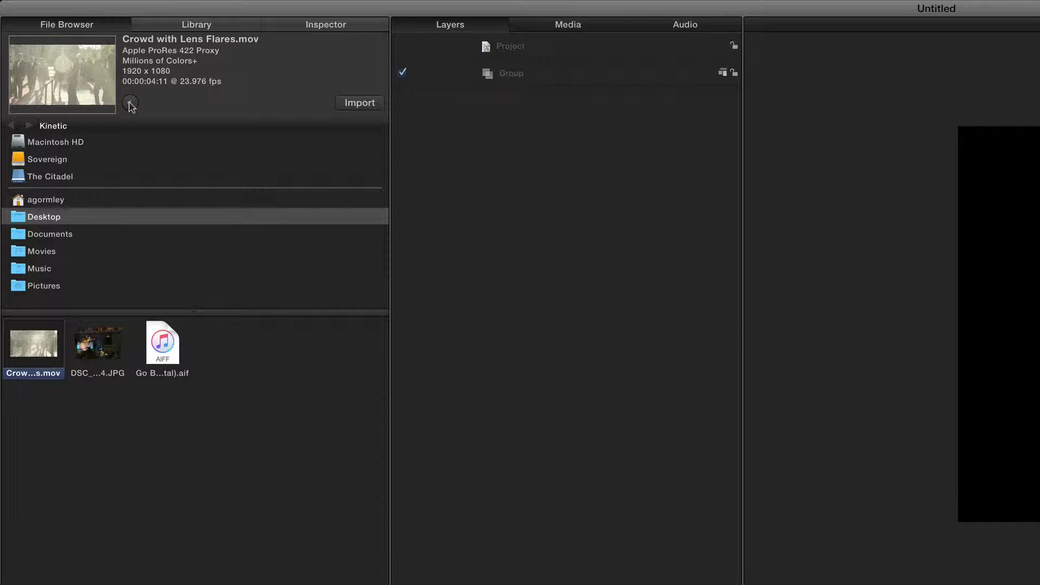
click(97, 343)
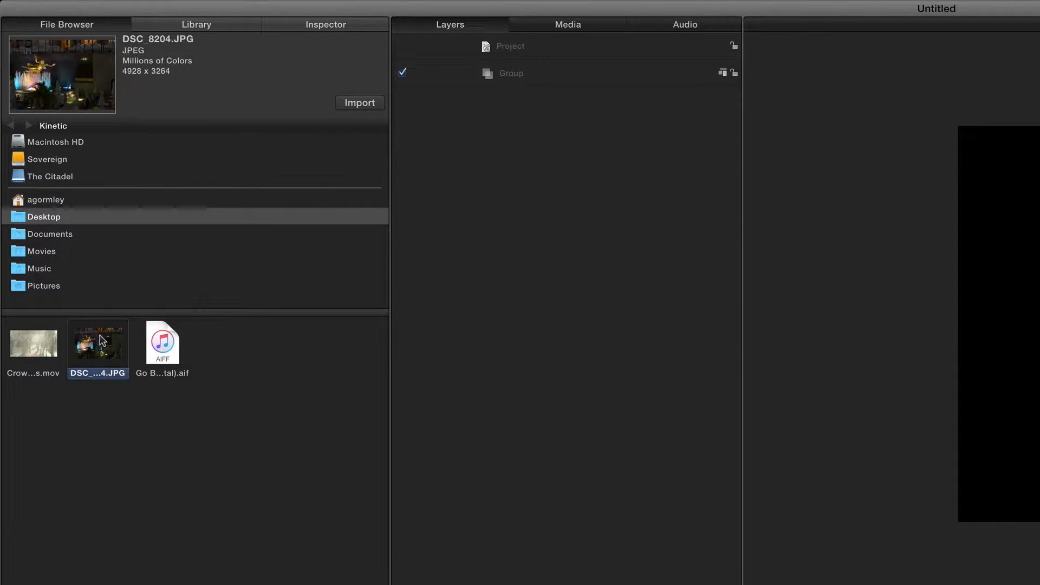
click(162, 342)
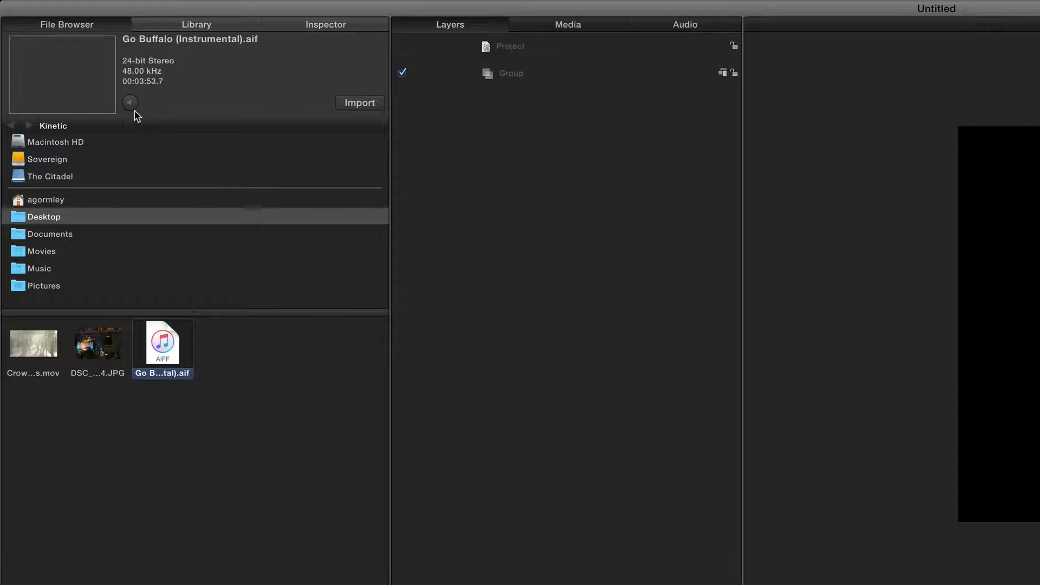
click(129, 103)
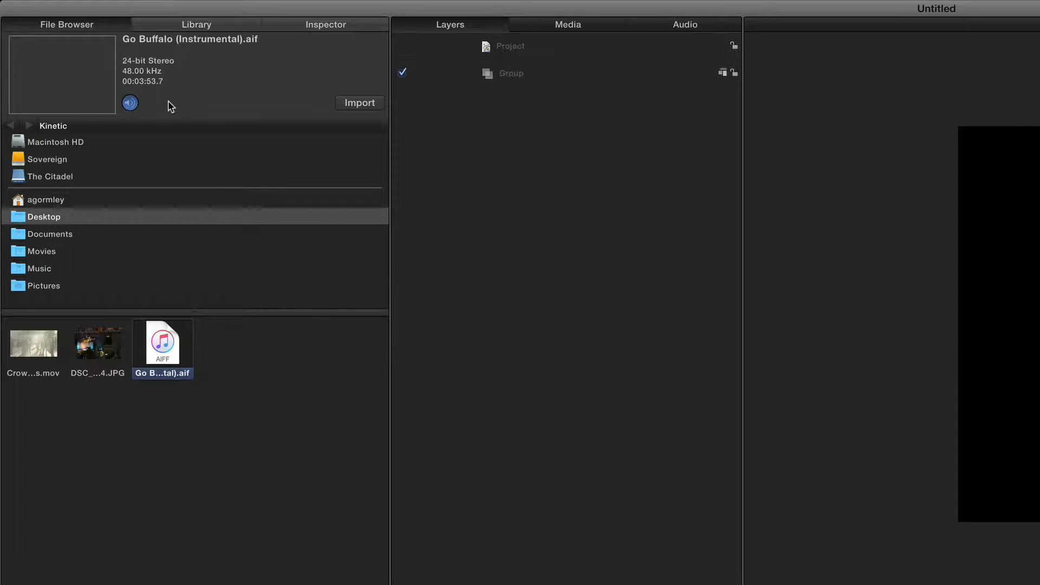
click(129, 103)
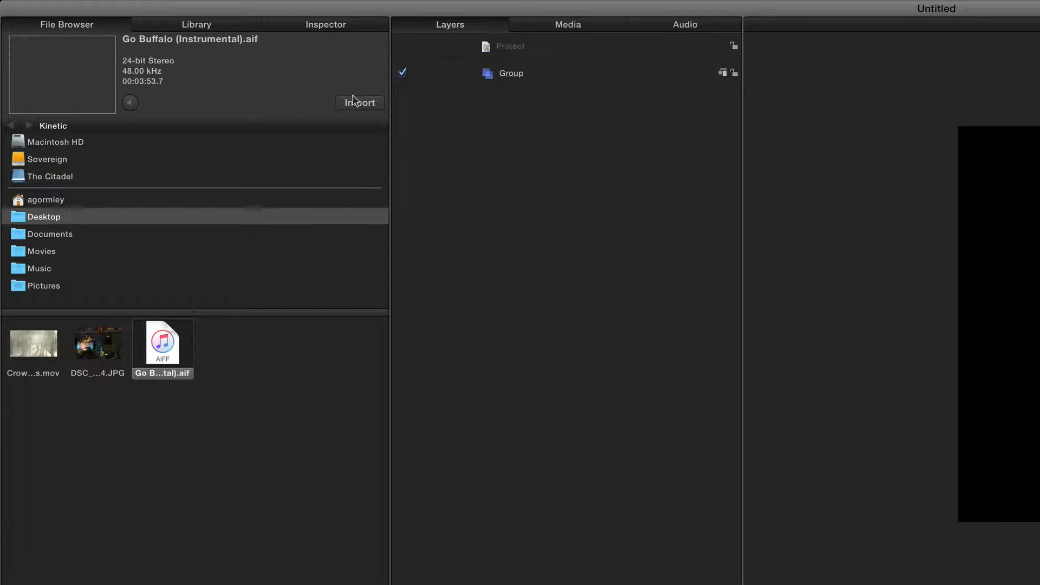
mouse_move(128, 527)
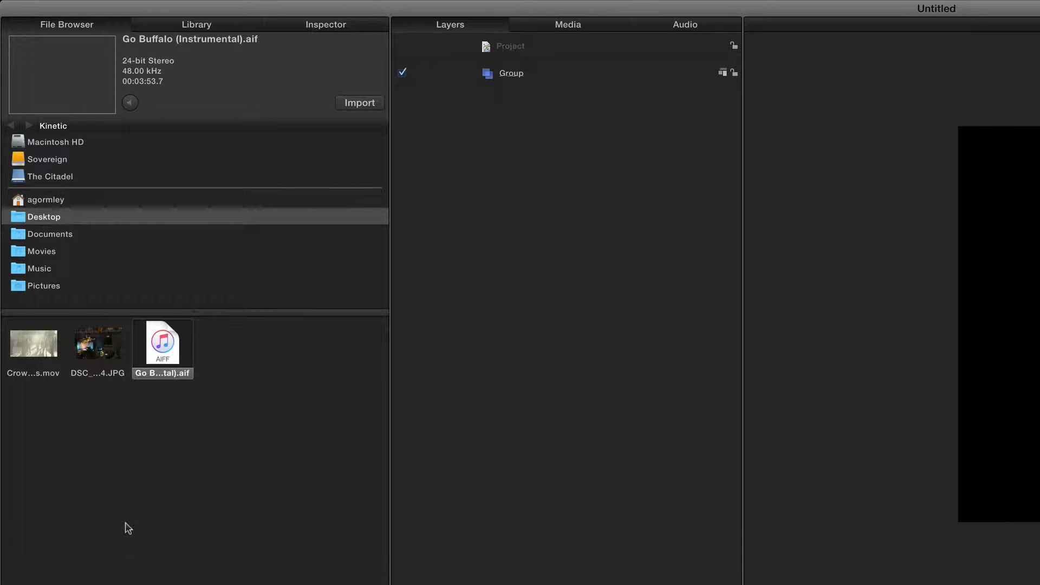
mouse_move(521, 502)
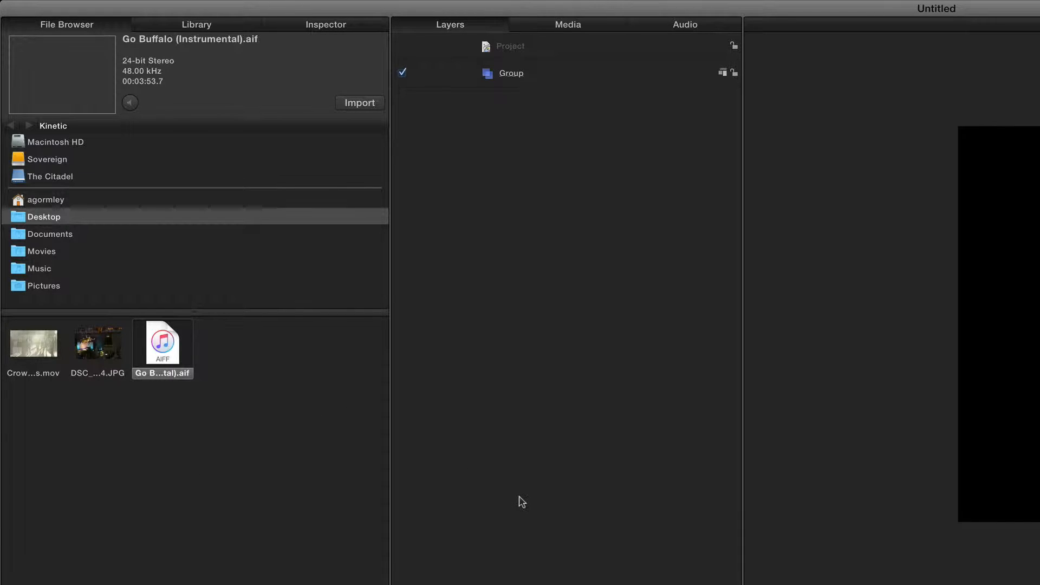
mouse_move(575, 413)
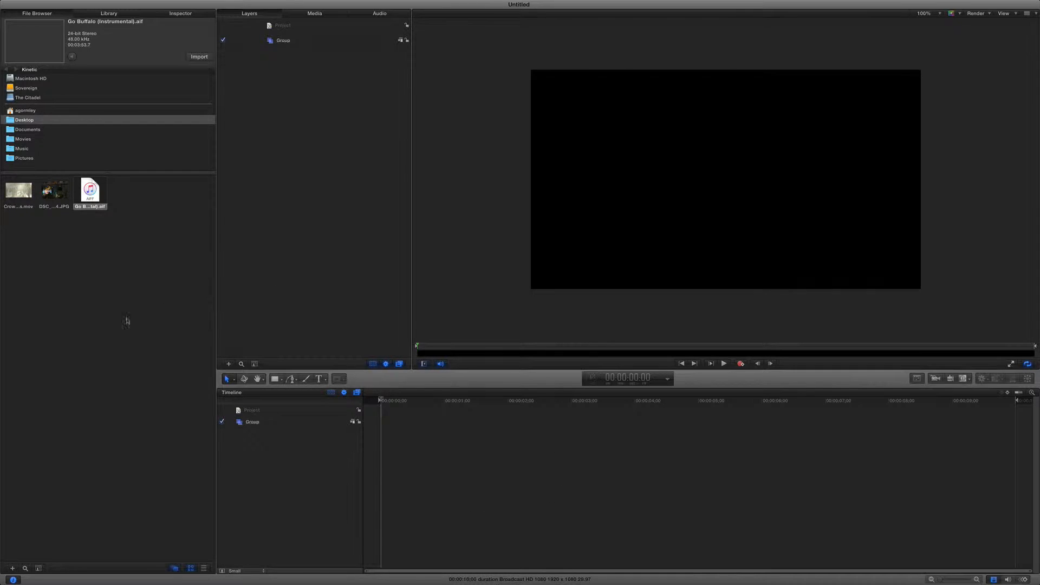
Import Crowd with Lens Flares.mov and DSC_8204.JPG into separate groups on the timeline
click(18, 192)
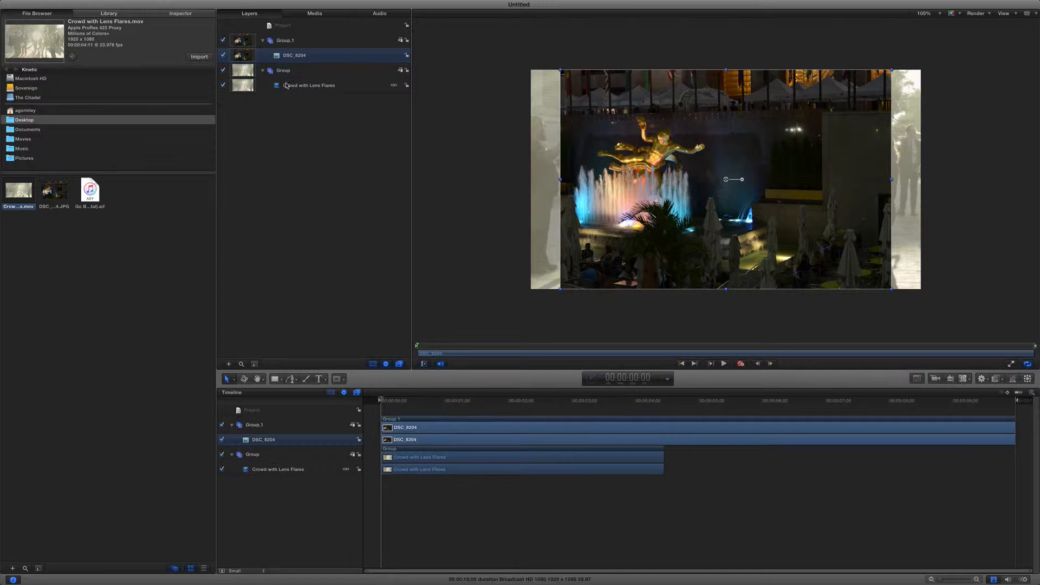
Select Group.1, review the crowd movie and JPEG in the Media list, then return to Layers
click(283, 71)
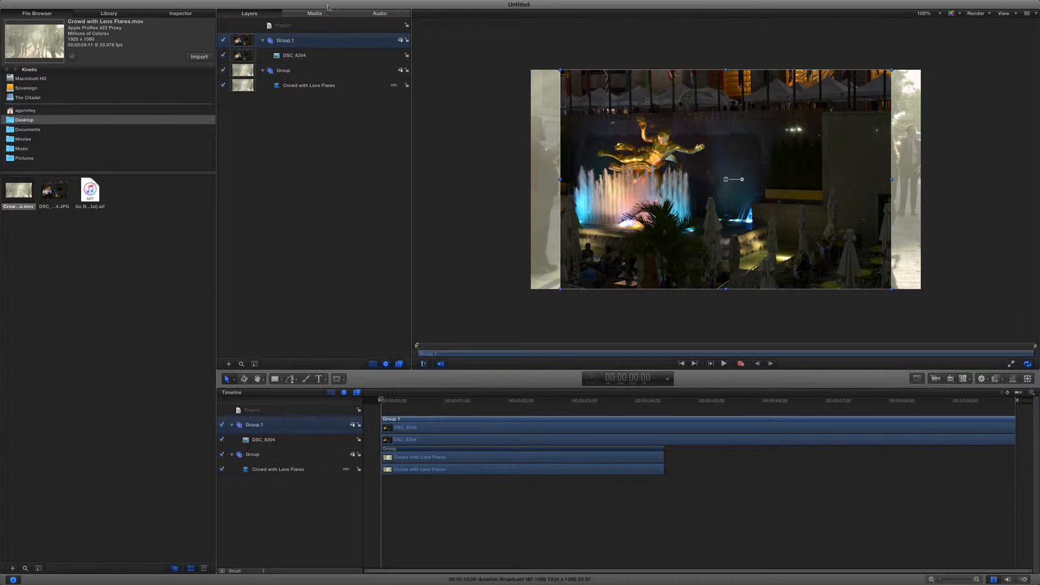
click(314, 12)
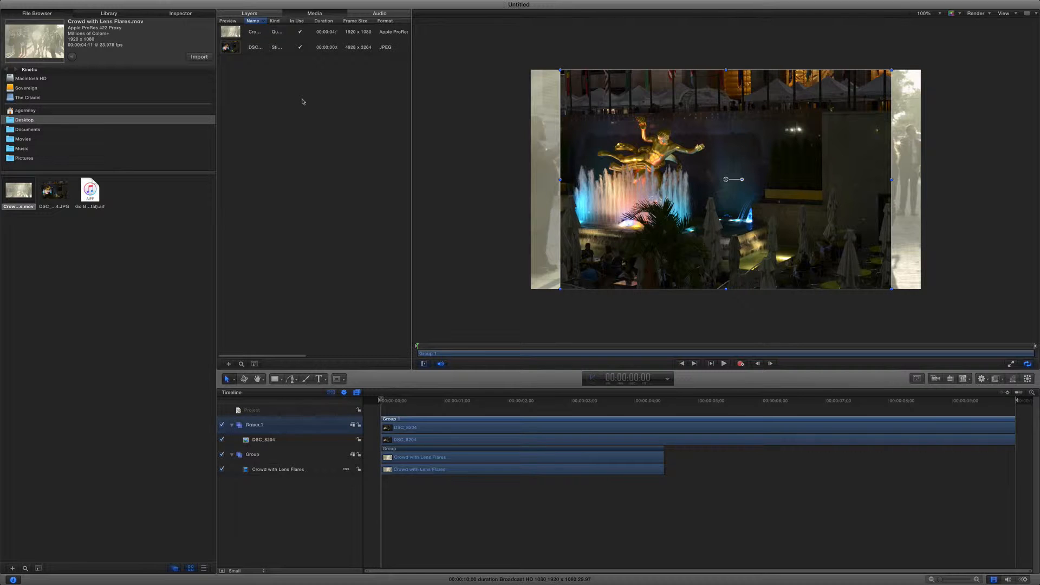
click(379, 13)
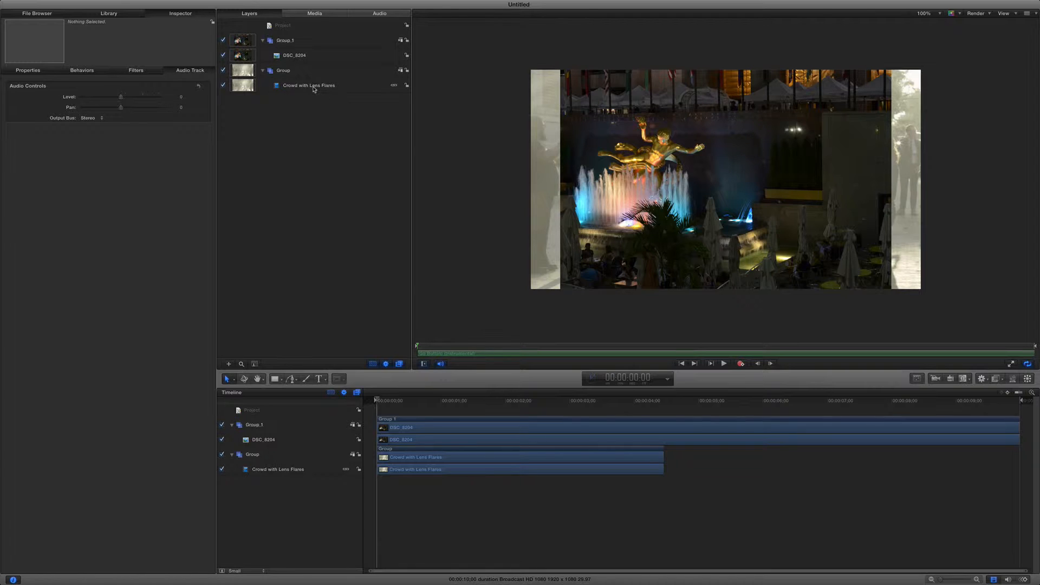
Select the Crowd with Lens Flares layer to show its properties in the inspector
click(307, 85)
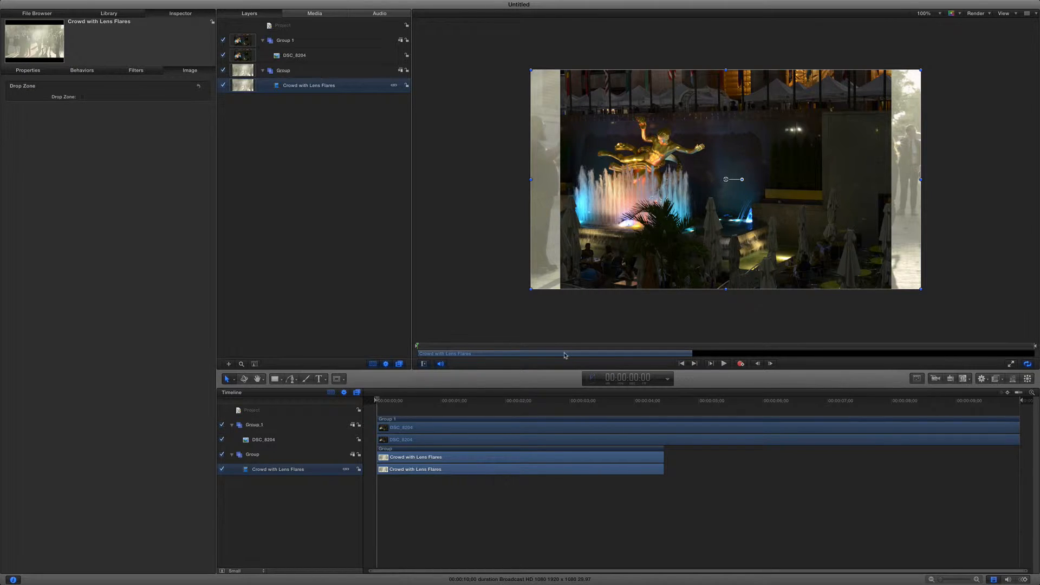
mouse_move(455, 457)
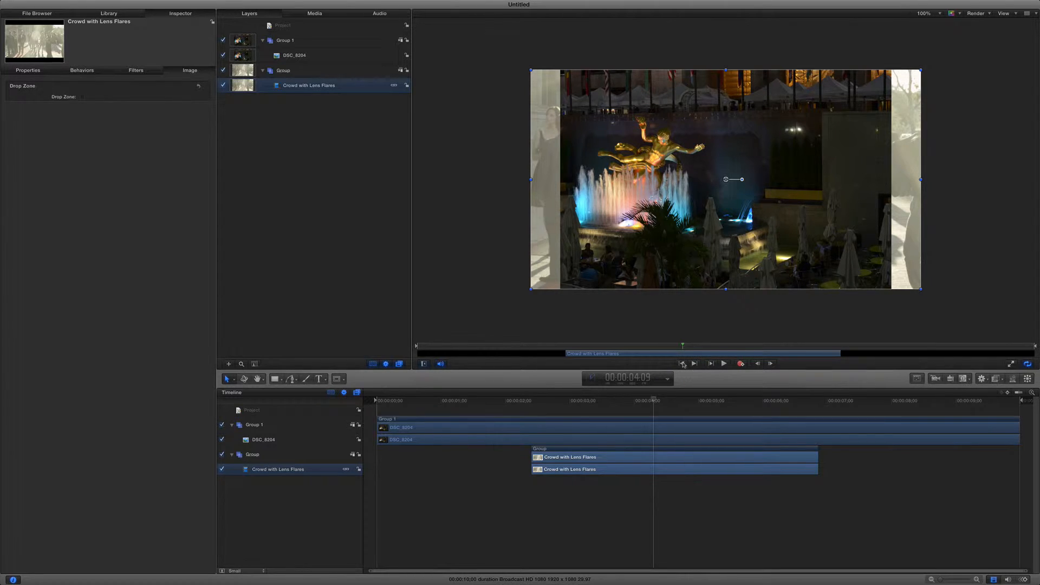
click(681, 363)
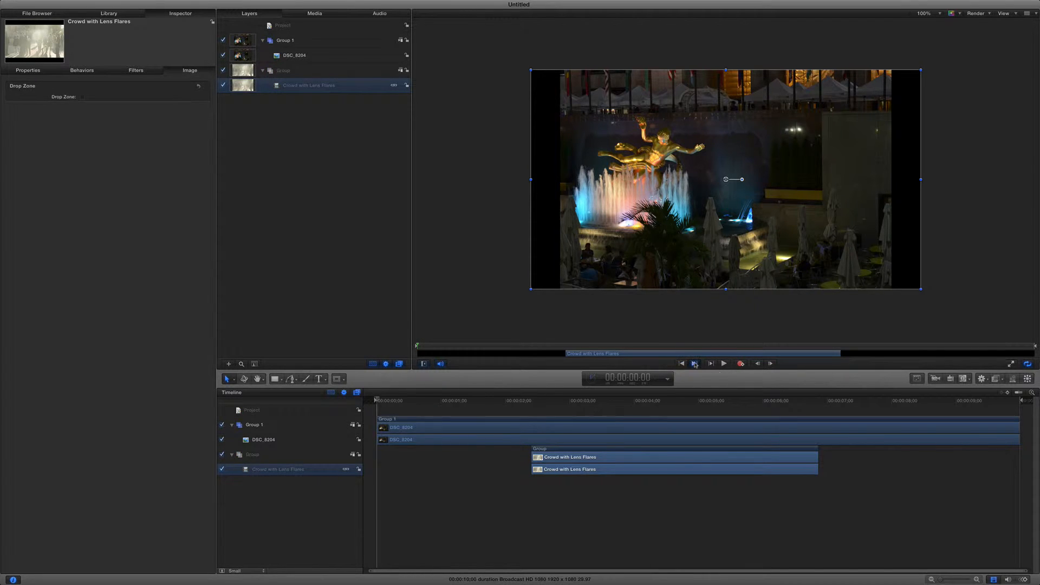
click(694, 363)
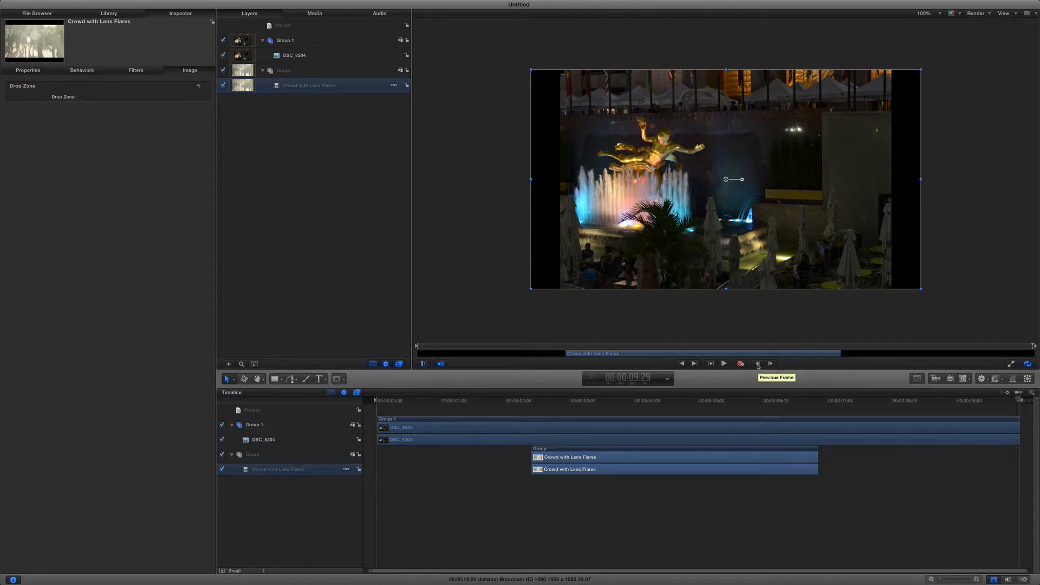
mouse_move(739, 383)
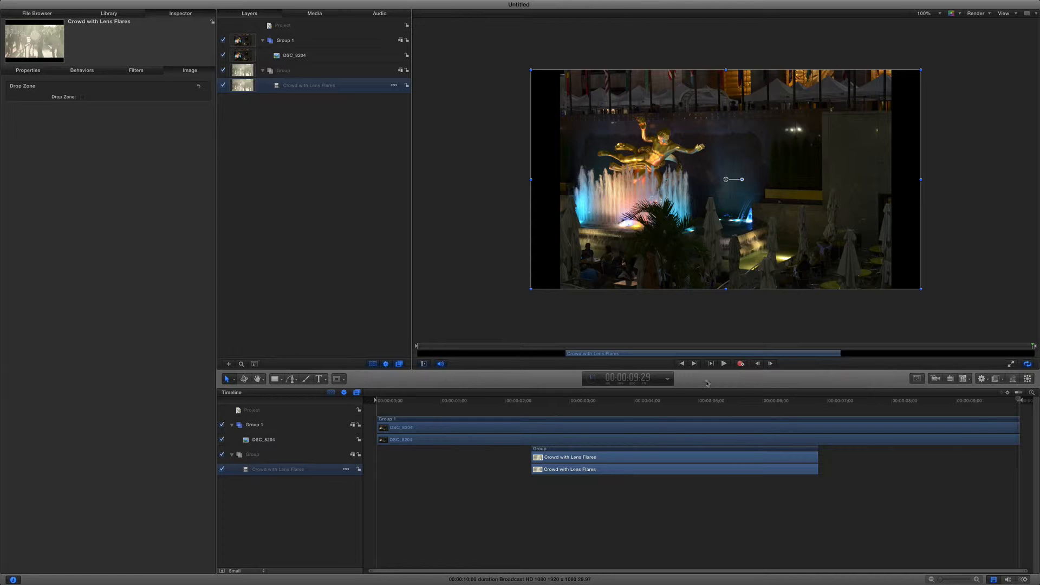
mouse_move(412, 382)
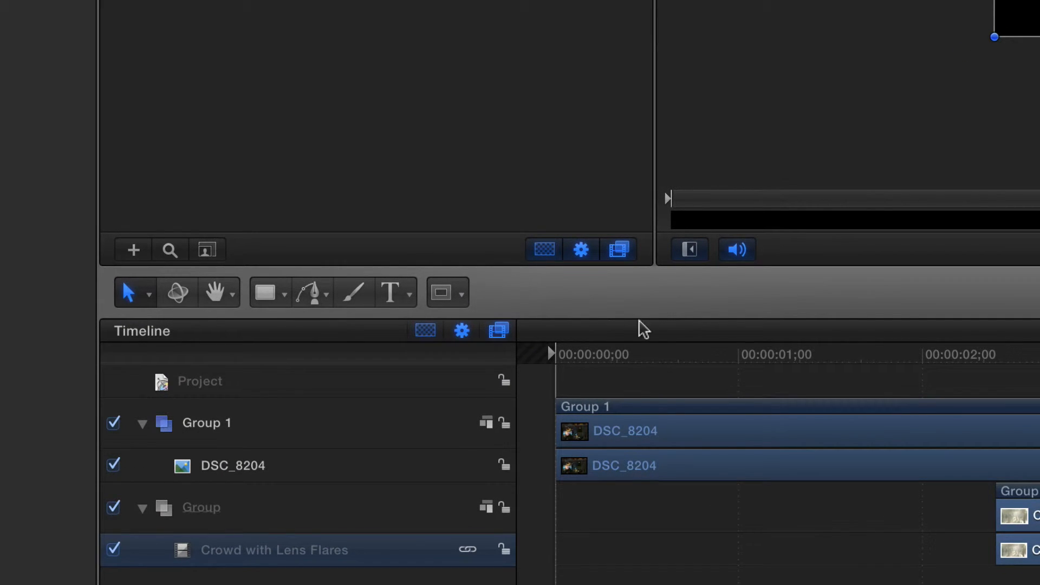
mouse_move(349, 317)
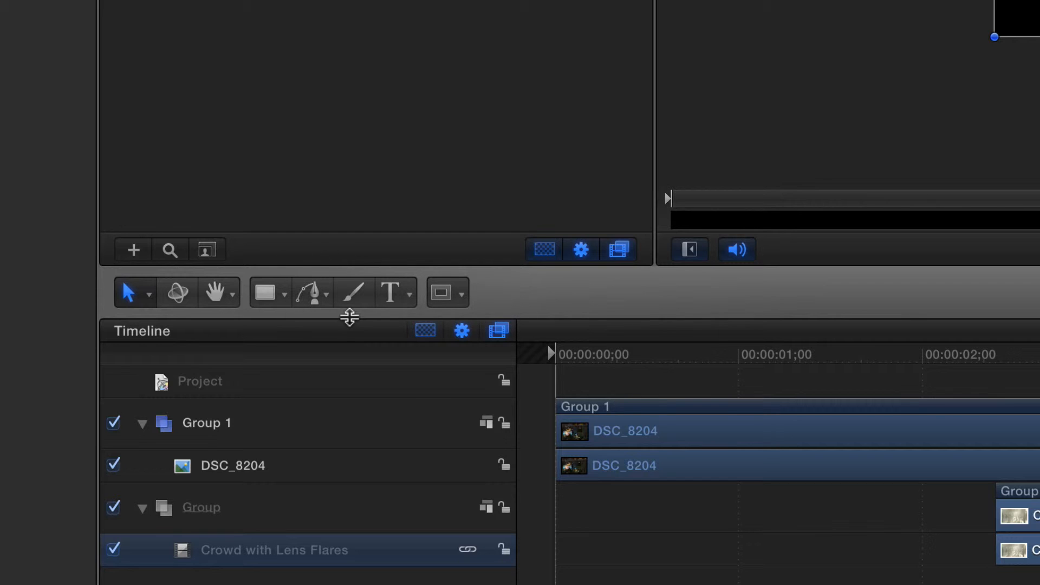